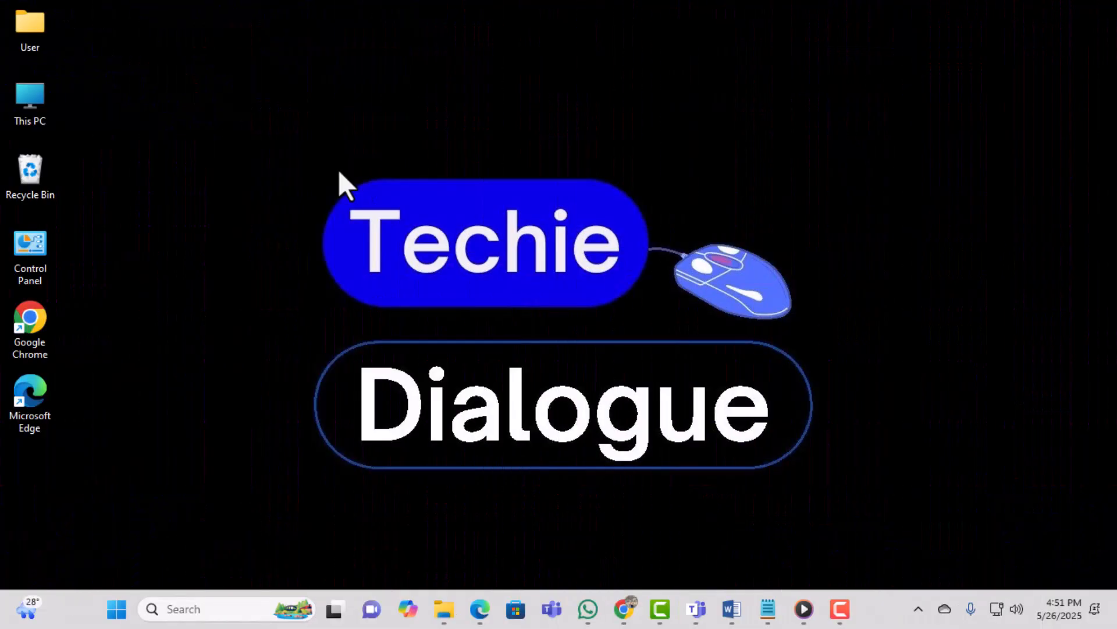
{"action": "mouse_move", "coordinate": [316, 184]}
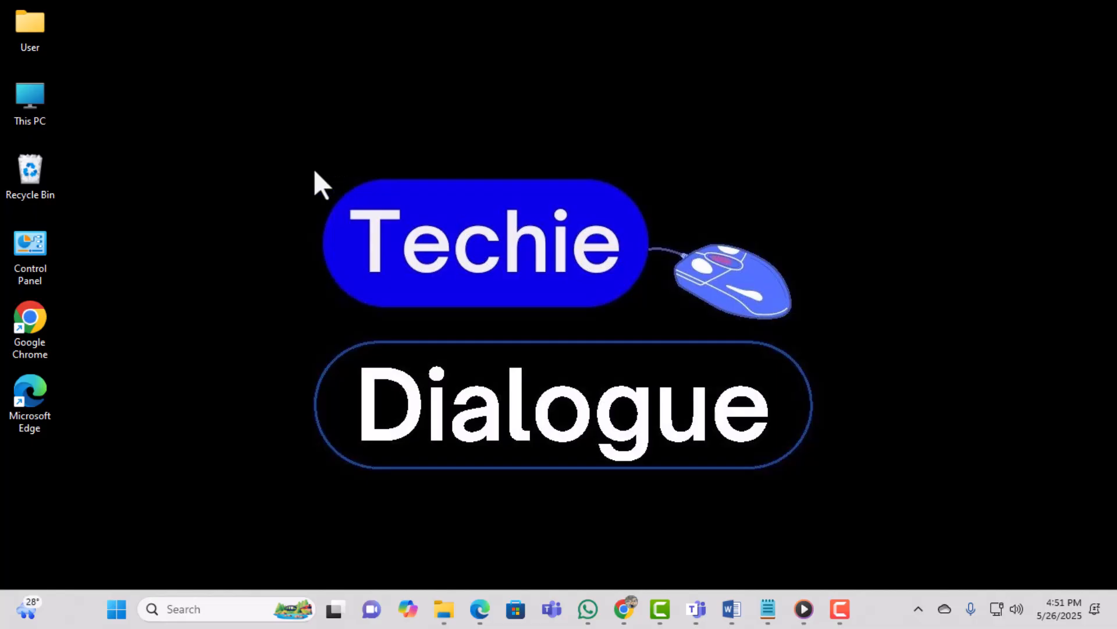
Show the desktop's New submenu listing item types such as Folder and Shortcut.
{"action": "right_click", "coordinate": [317, 184]}
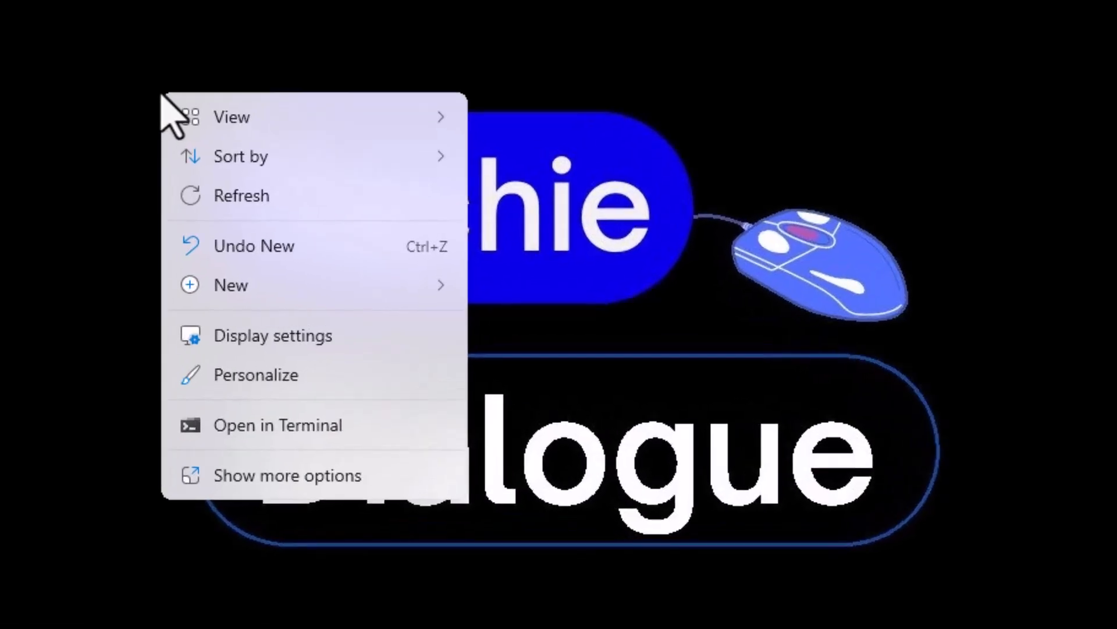
{"action": "mouse_move", "coordinate": [245, 295]}
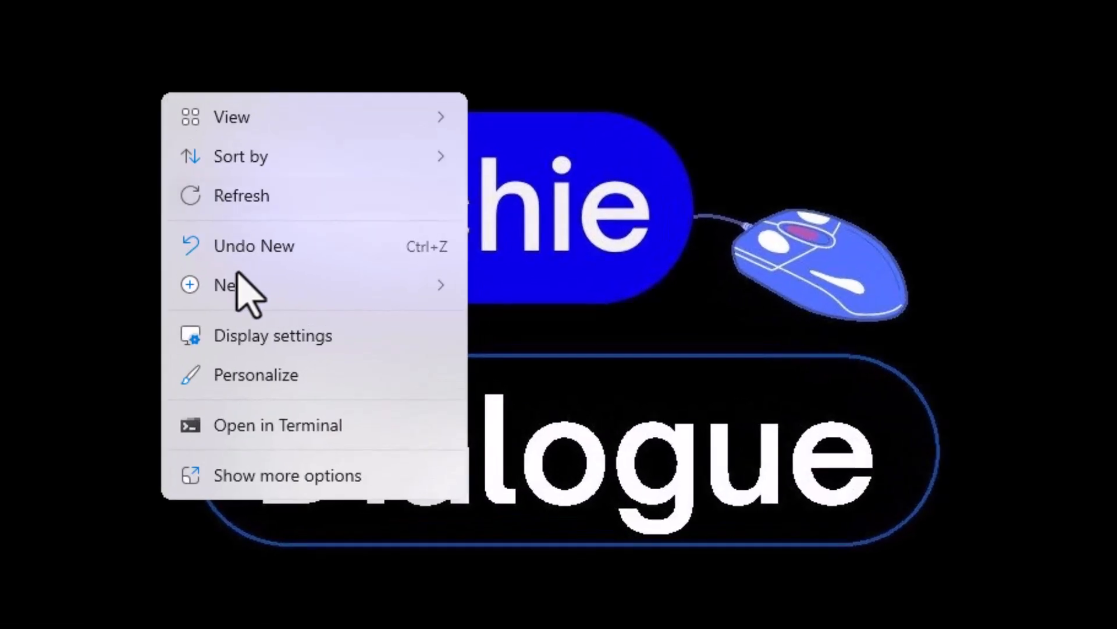
{"action": "left_click", "coordinate": [242, 285]}
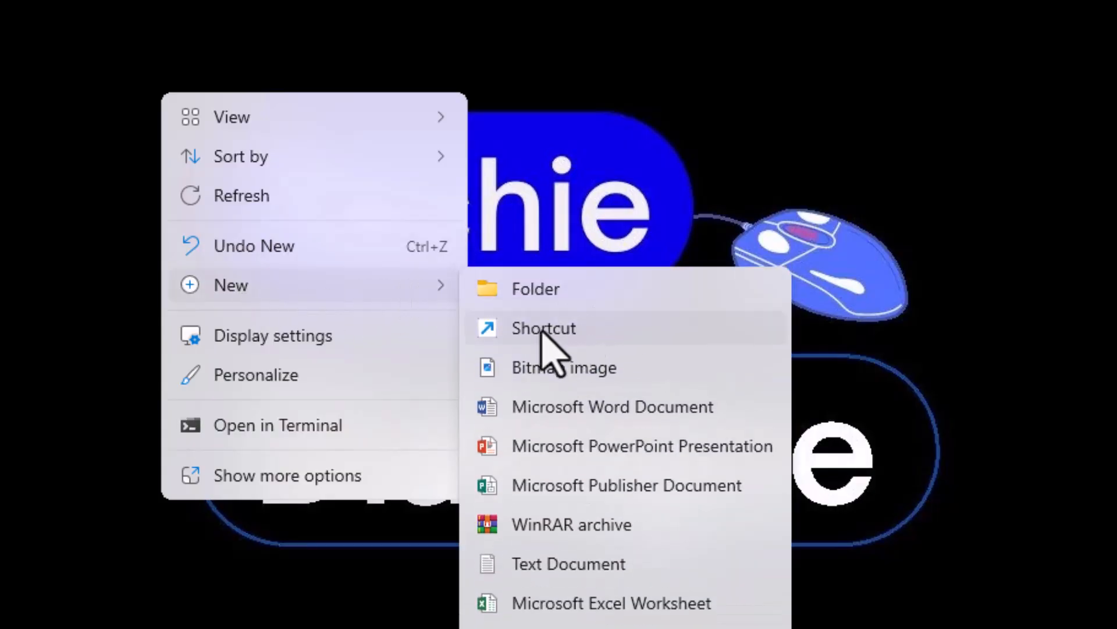
Create shortcut 'cmd' with location cmd.exe /c"c:/Users/MX/Documents/CMD.bat".
{"action": "left_click", "coordinate": [543, 328]}
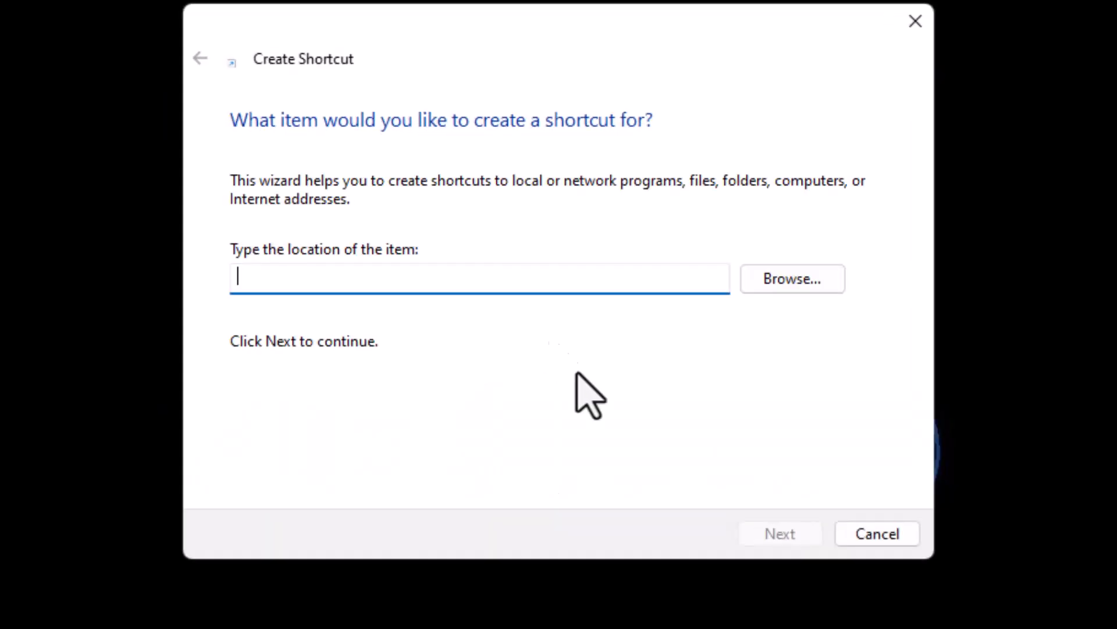
{"action": "mouse_move", "coordinate": [585, 392]}
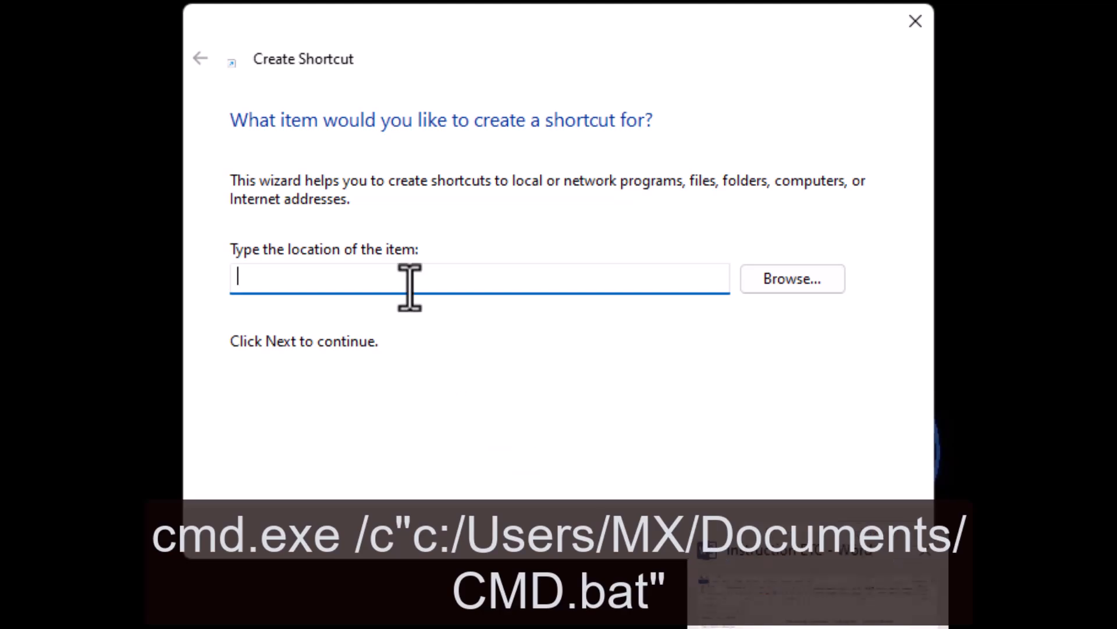
{"action": "type", "text": "cmd.exe /c\"c:/Users/MX/Documents/CMD.bat\""}
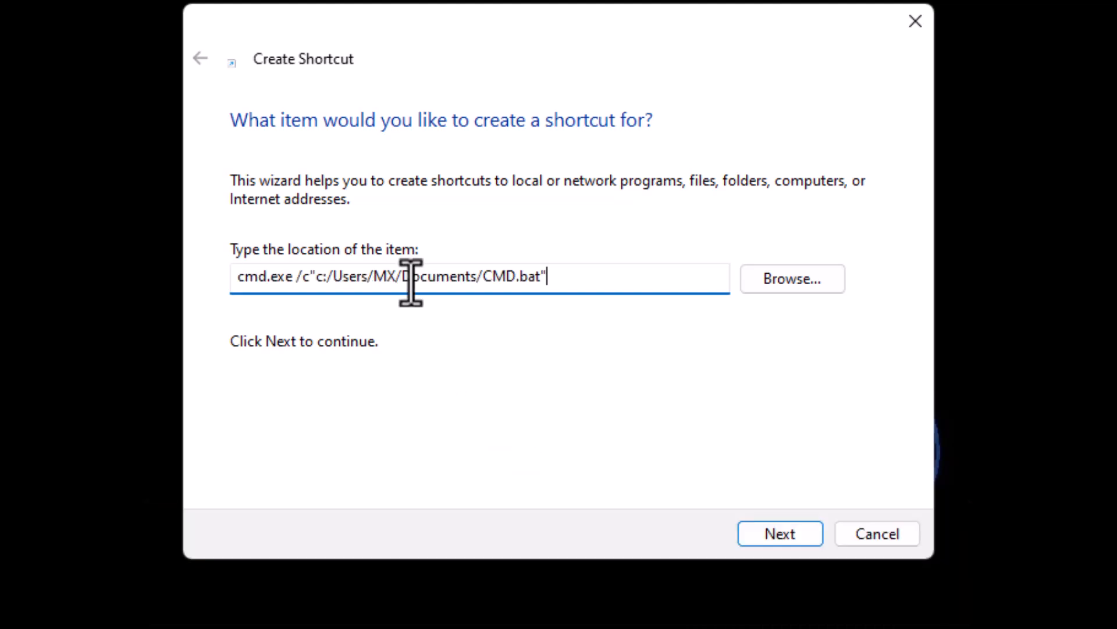
{"action": "left_click", "coordinate": [779, 533]}
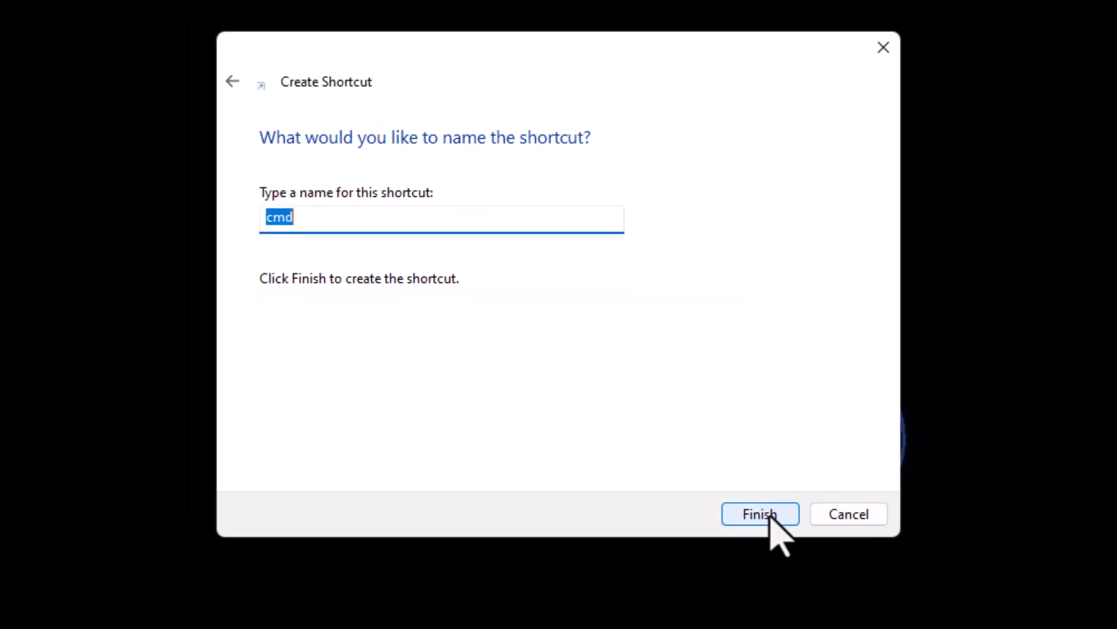
{"action": "left_click", "coordinate": [760, 513]}
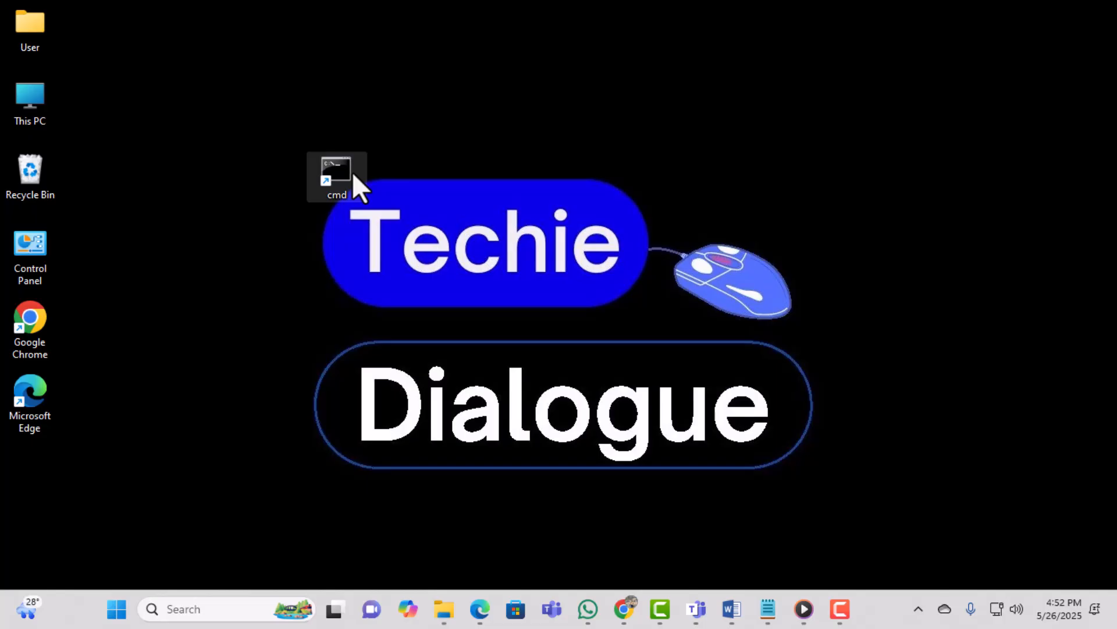
Pin the cmd shortcut to Start, then check the Start menu and return to the desktop.
{"action": "right_click", "coordinate": [336, 177]}
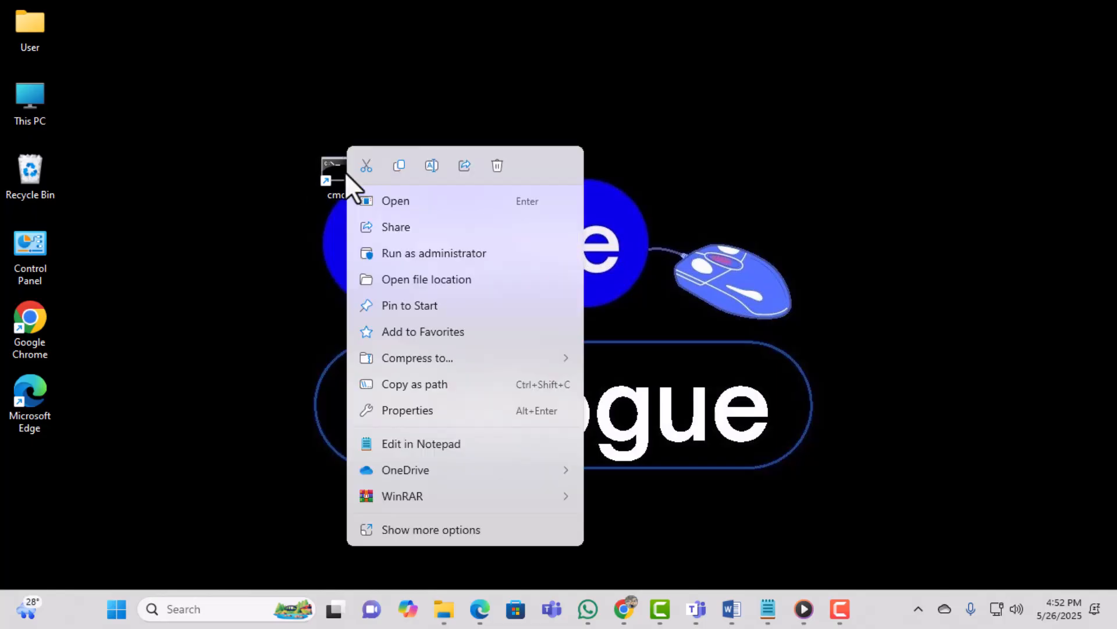
{"action": "mouse_move", "coordinate": [412, 369]}
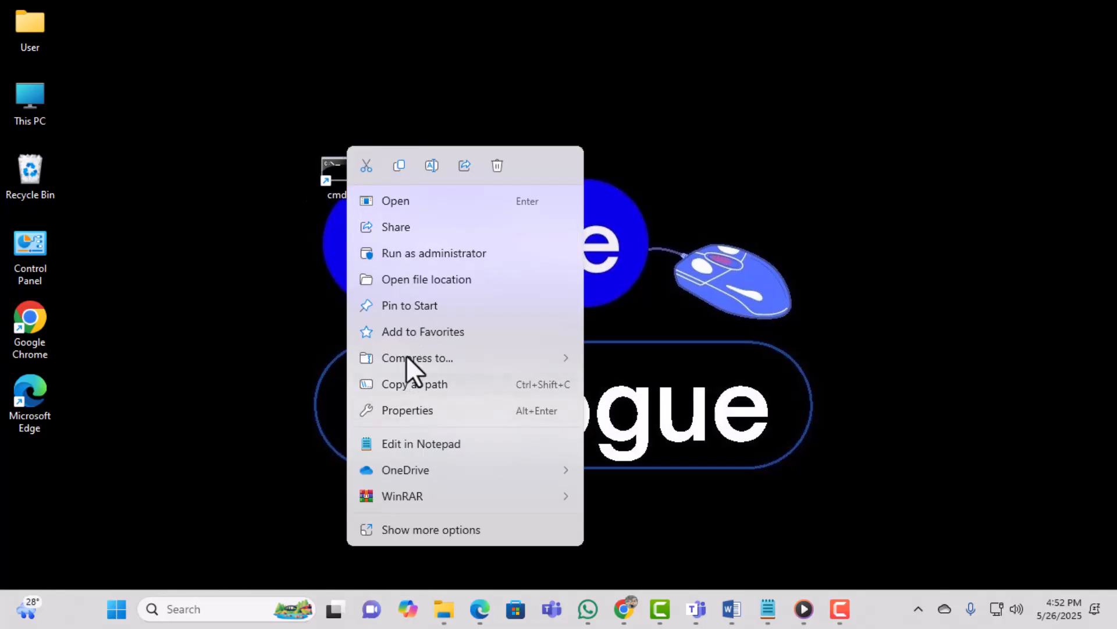
{"action": "key", "text": "Escape"}
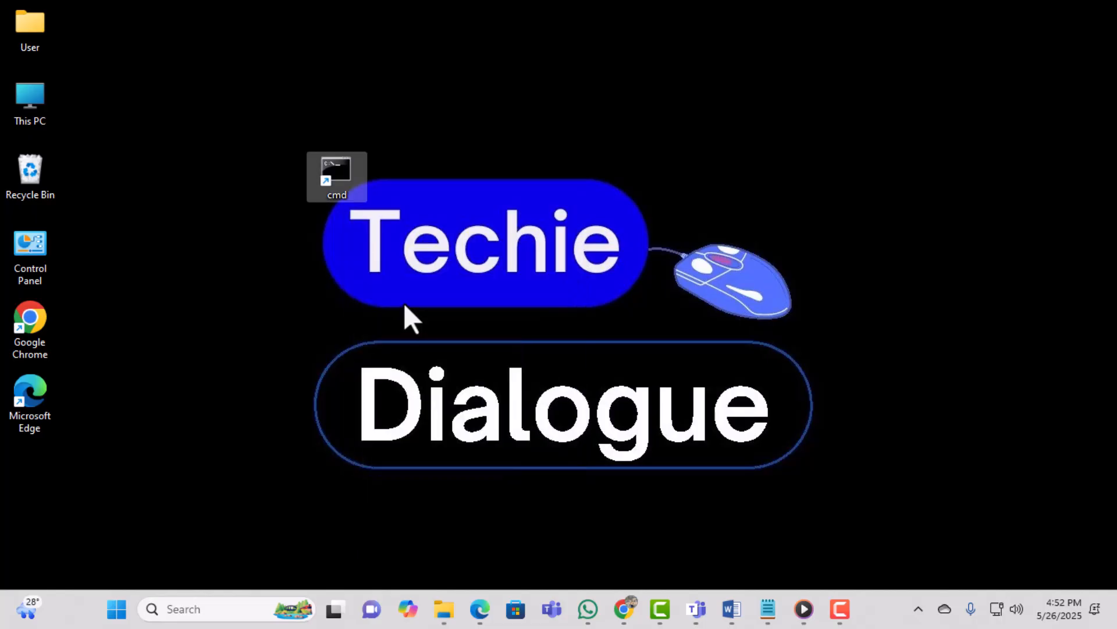
{"action": "left_click", "coordinate": [115, 609]}
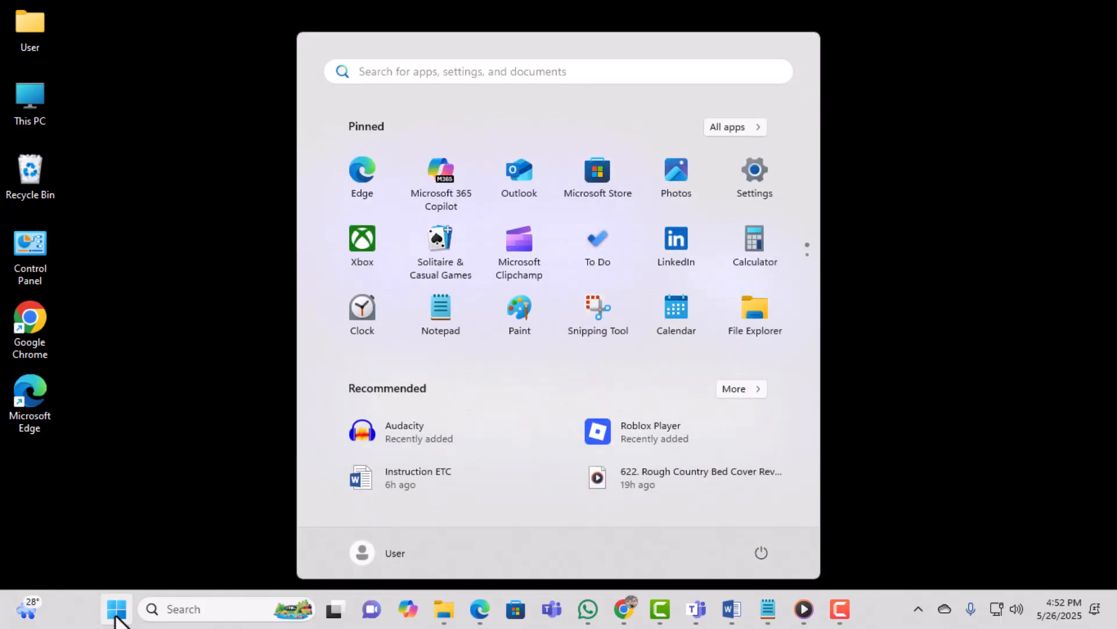
{"action": "left_click", "coordinate": [117, 609]}
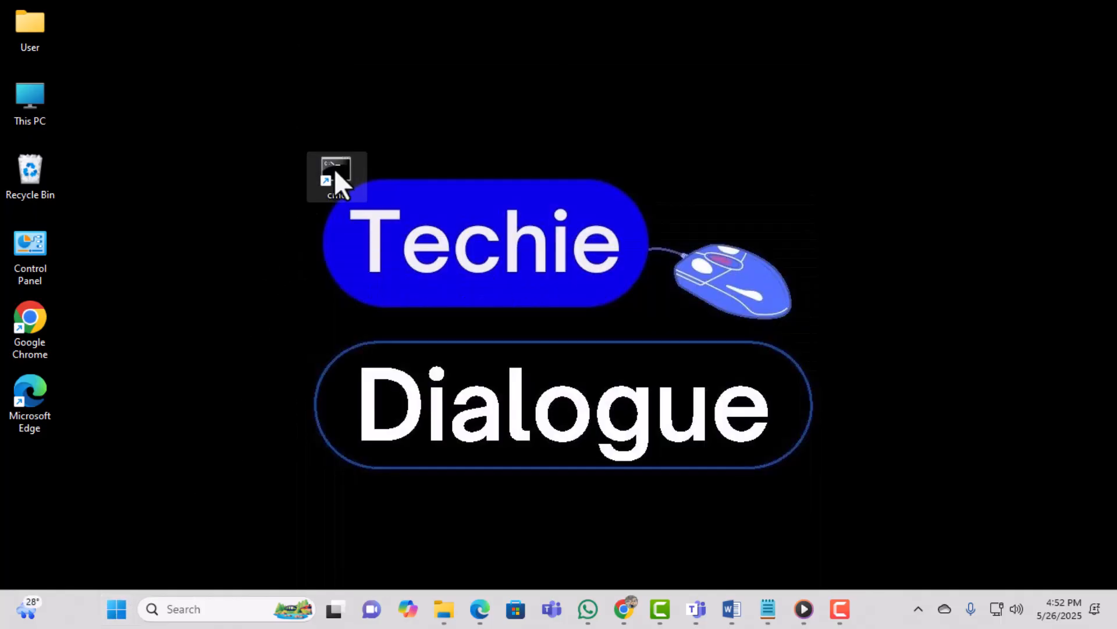
Pin the cmd shortcut to the taskbar via Show more options and launch it from there.
{"action": "right_click", "coordinate": [337, 176]}
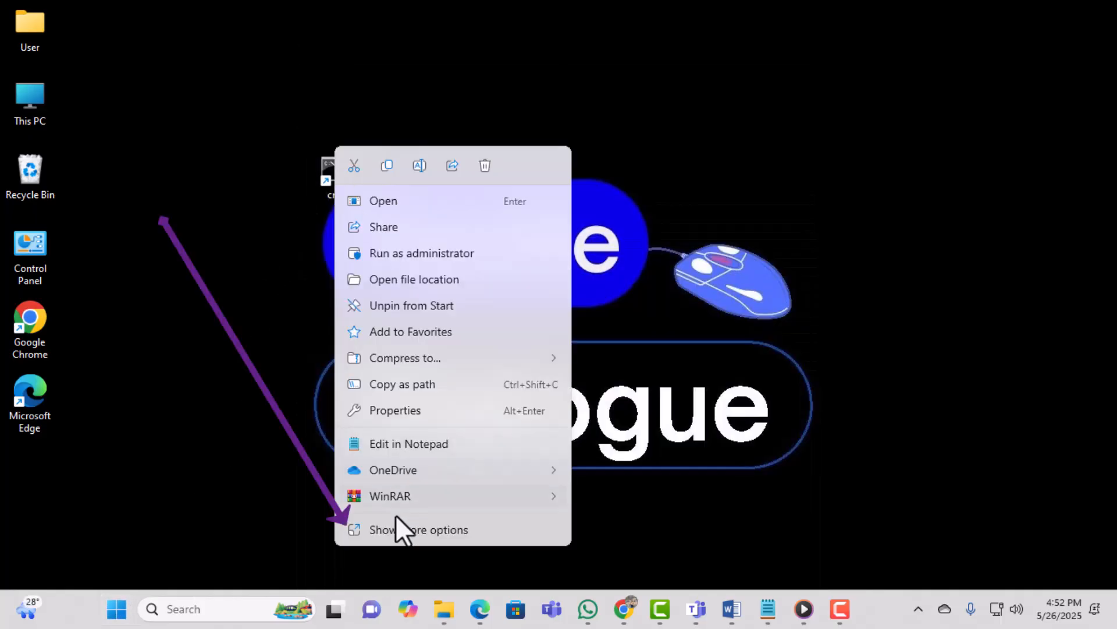
{"action": "left_click", "coordinate": [419, 529]}
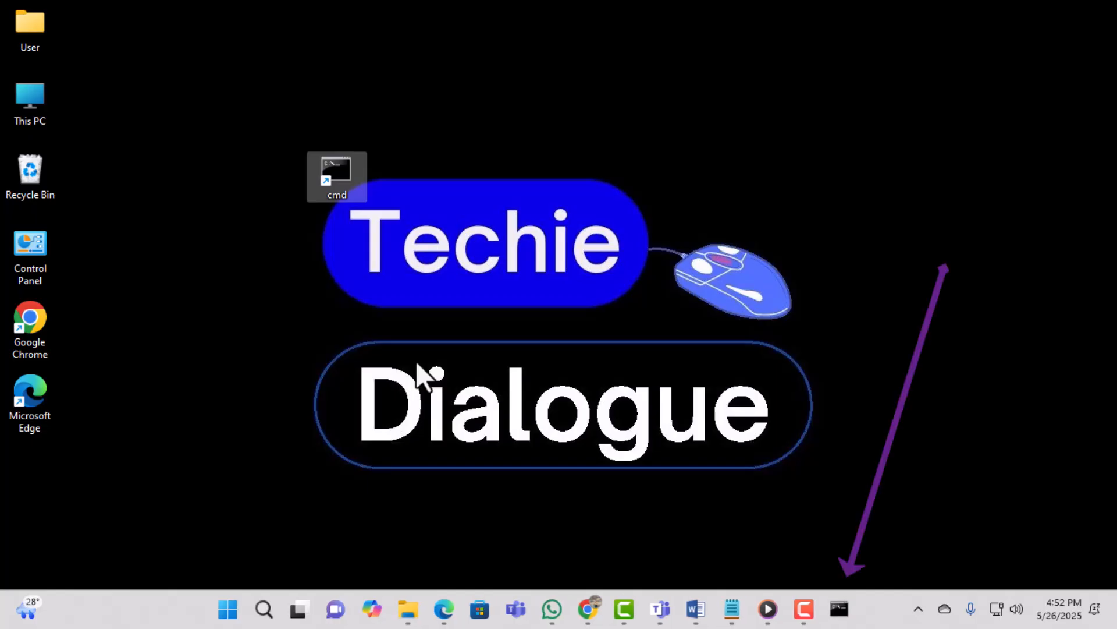
{"action": "left_click", "coordinate": [839, 609]}
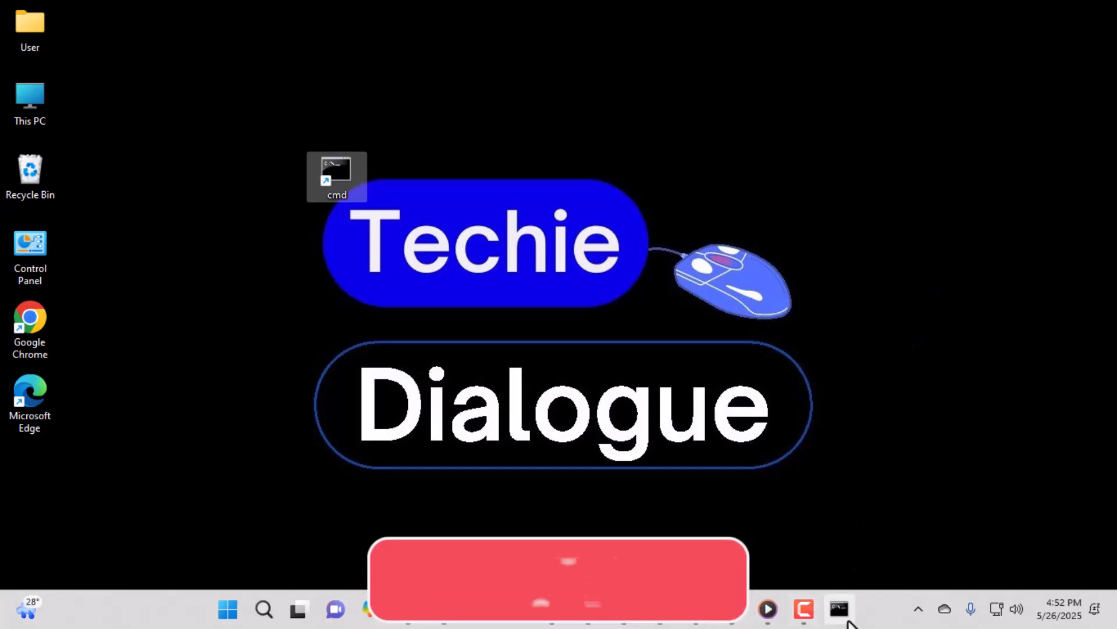